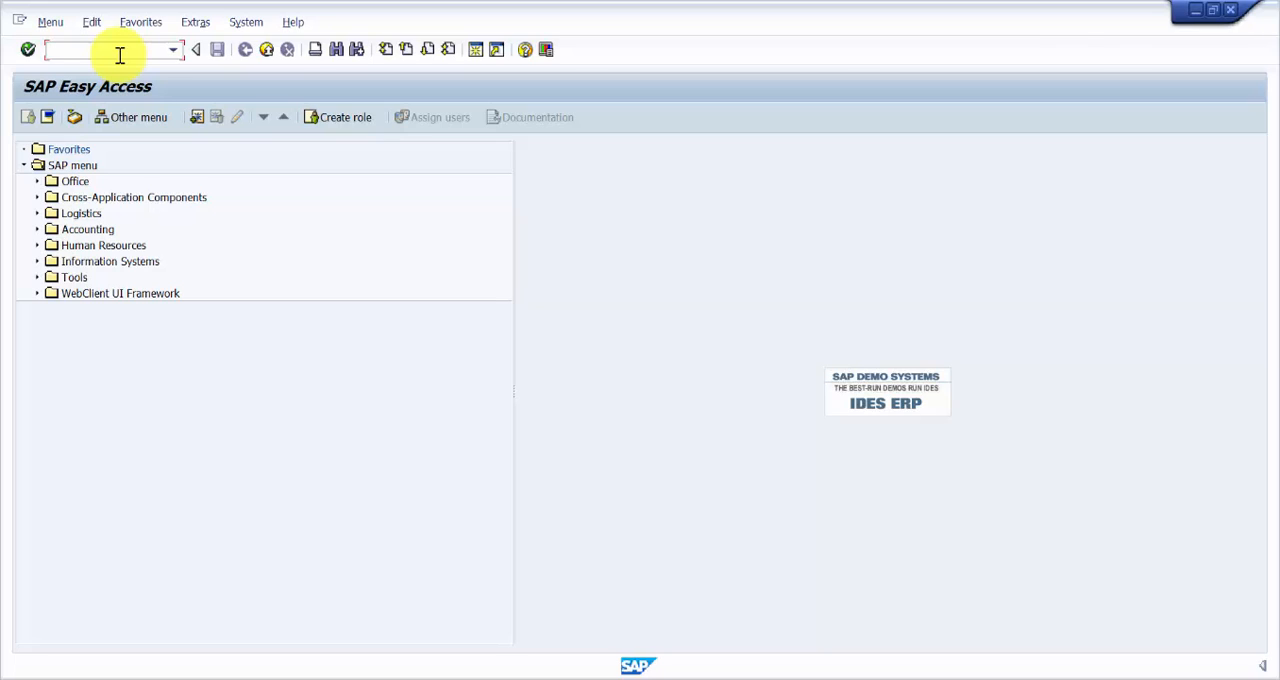
# Run transaction SM37 to reach the Simple Job Selection screen
pyautogui.write('sm37')
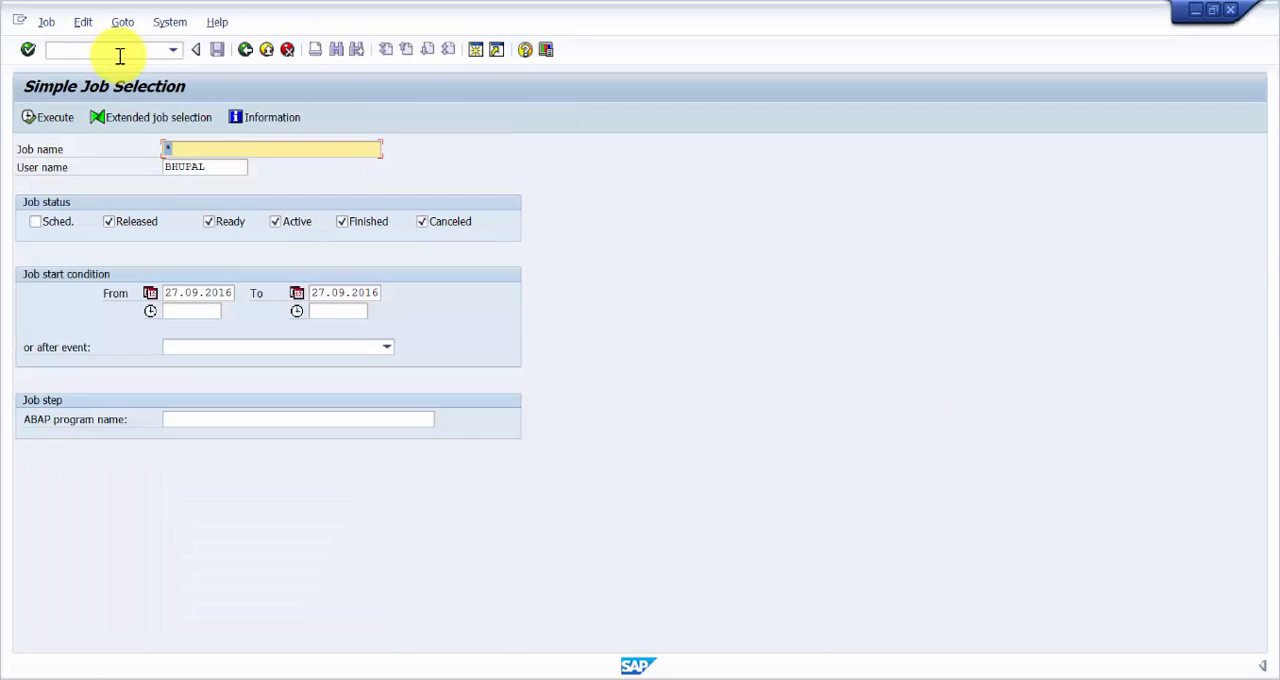
# Clear the default asterisk from the Job name criterion
pyautogui.click(270, 149)
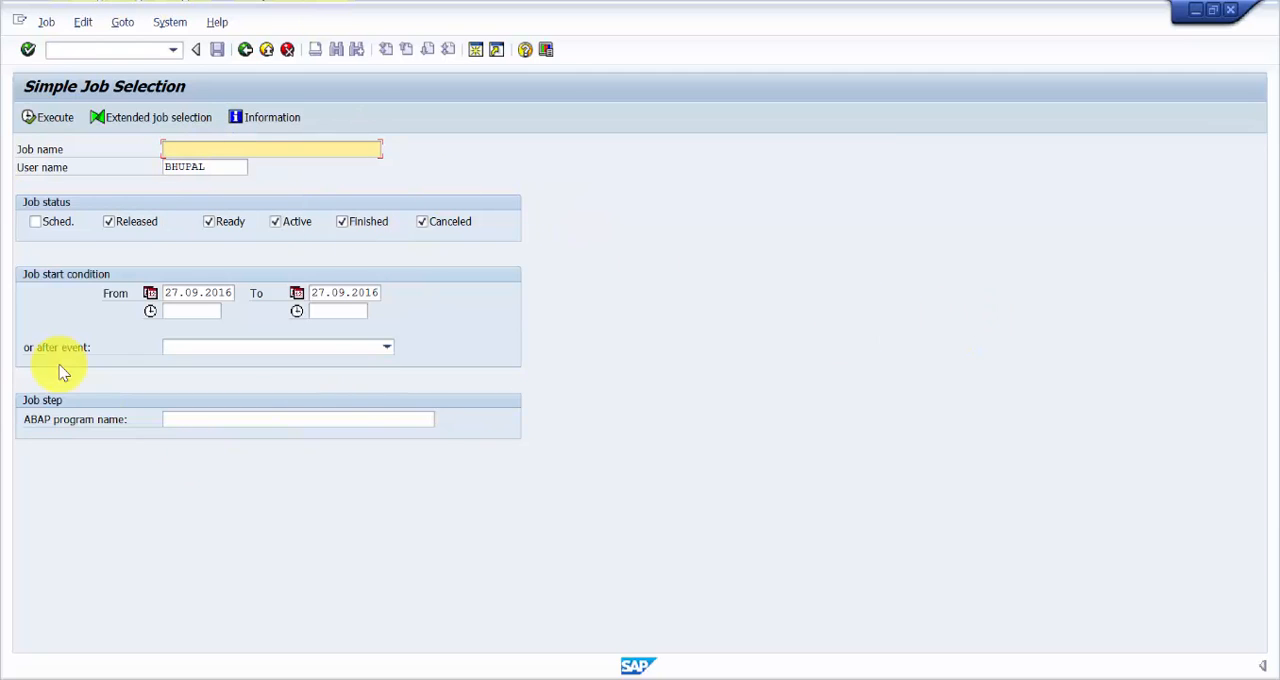
pyautogui.moveTo(955, 280)
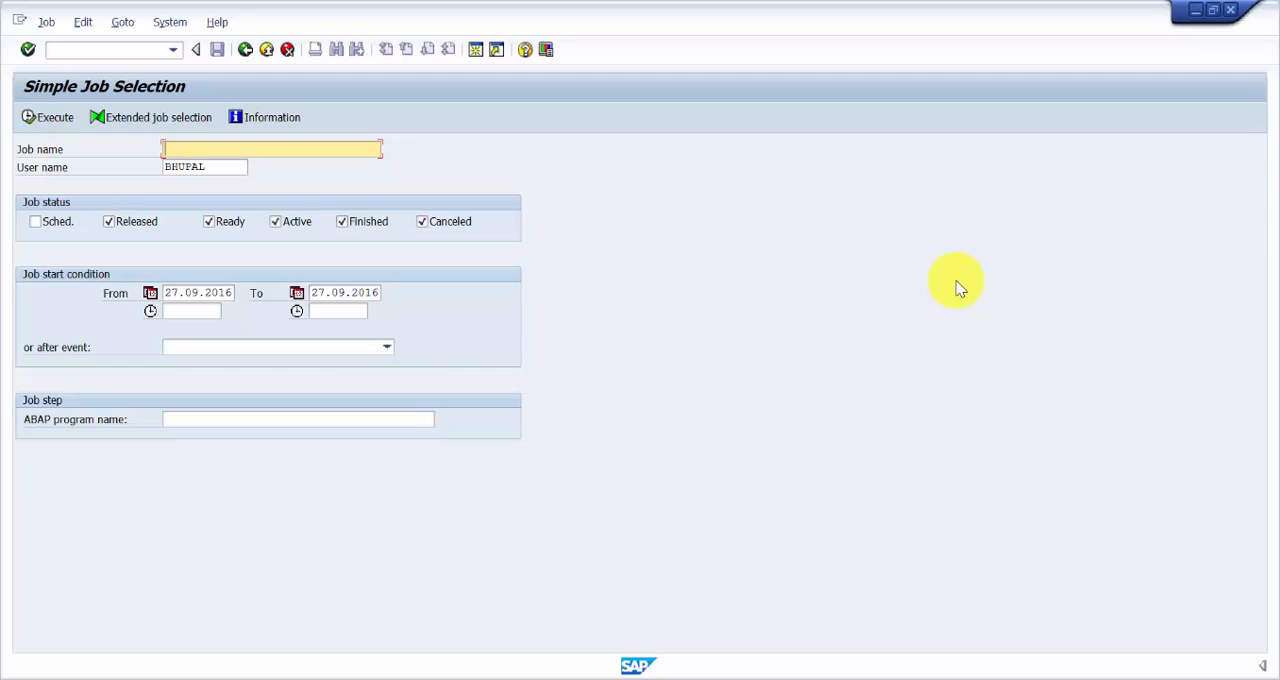
# Enter RLAUTA10 as the ABAP program name criterion
pyautogui.click(298, 419)
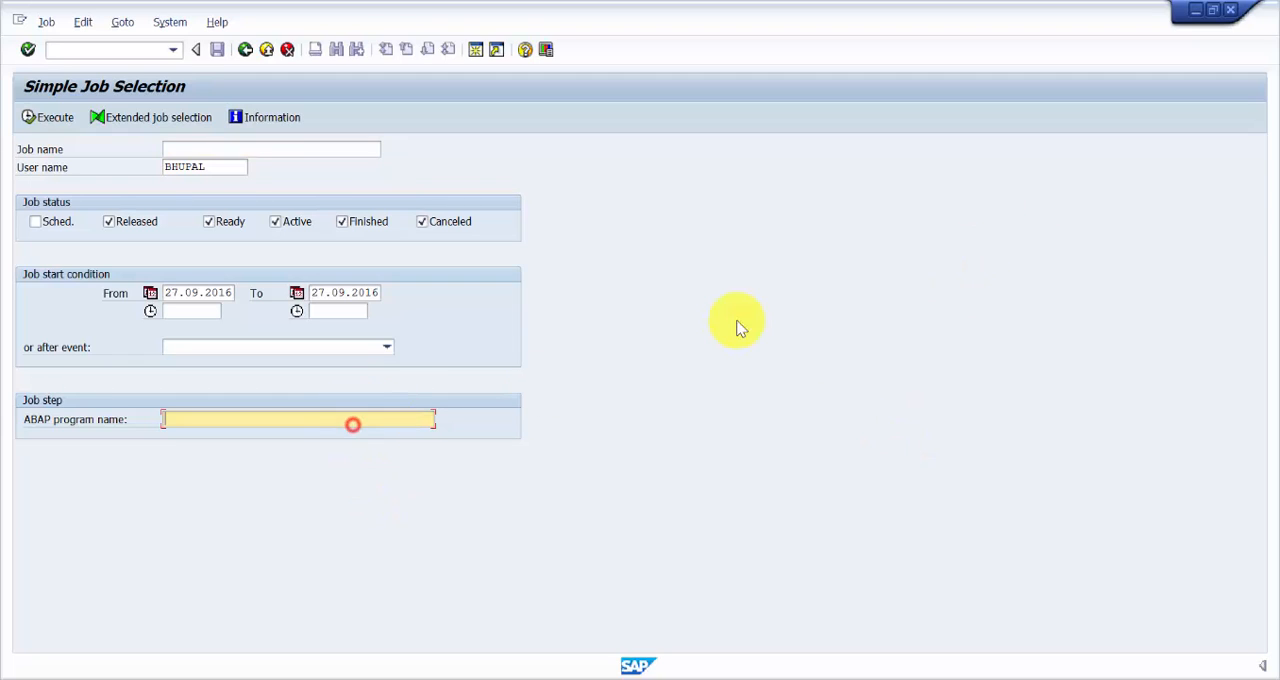
pyautogui.write('RLA')
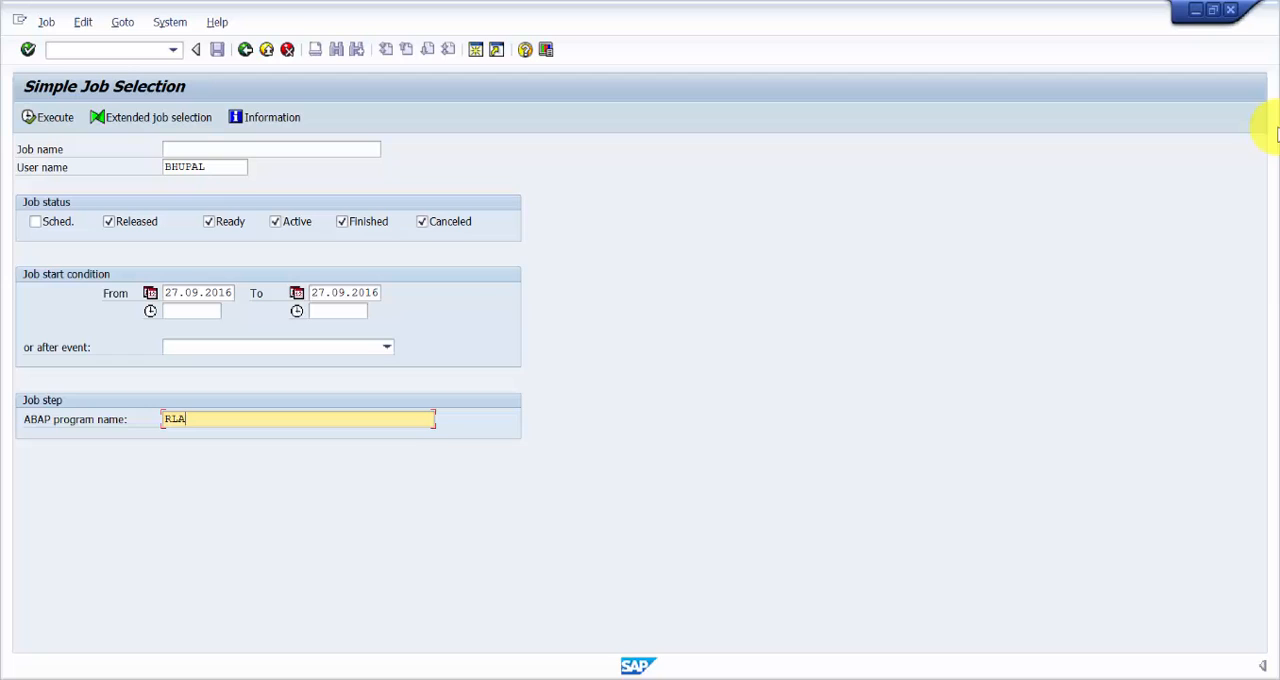
pyautogui.write('U')
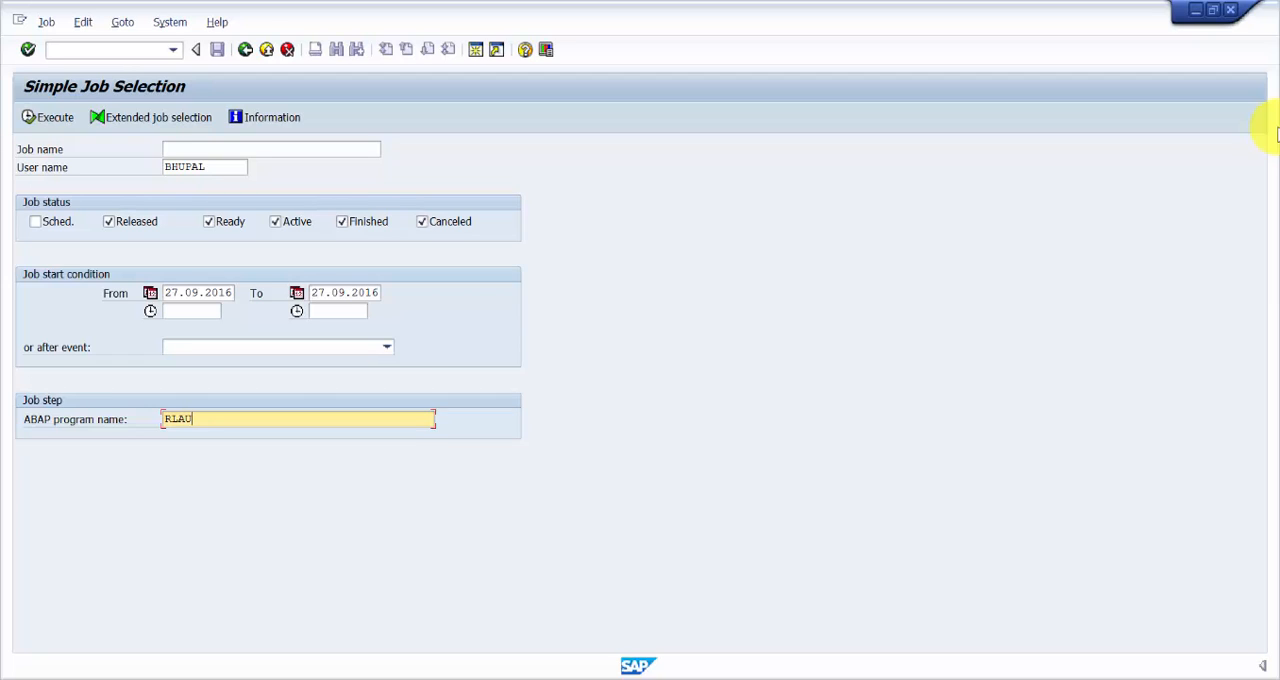
pyautogui.write('TA10')
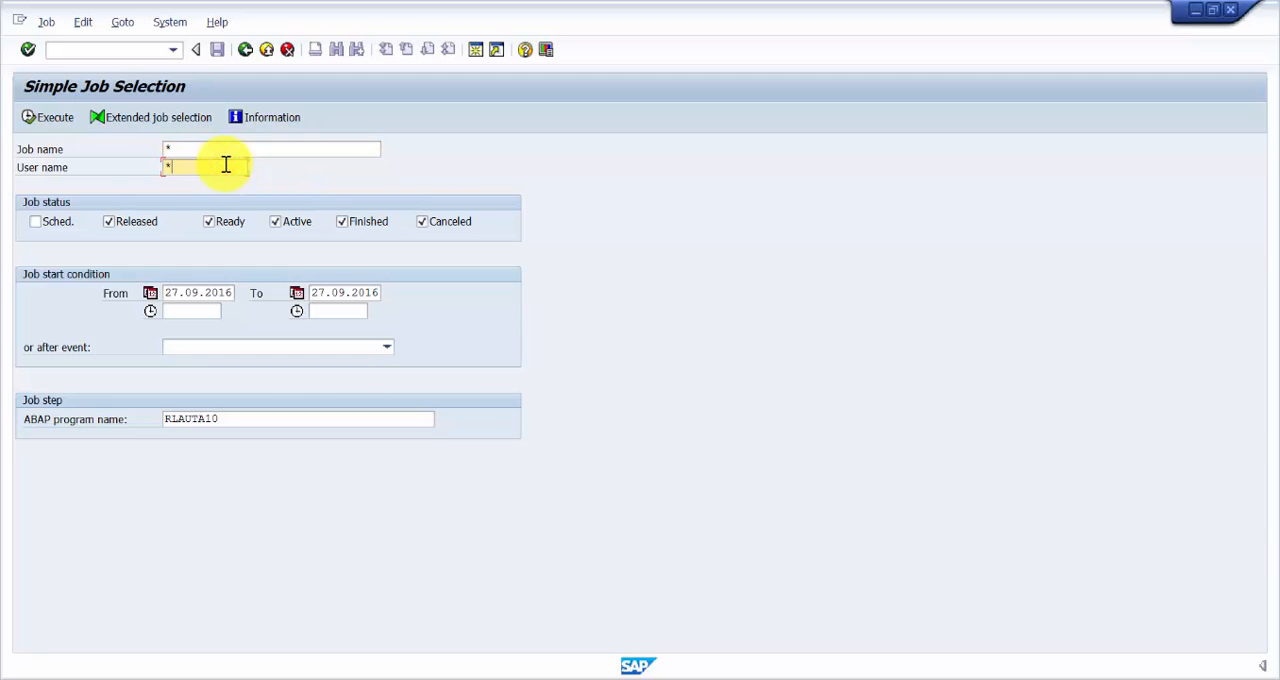
# Set the job start From date to 10.09.2016 and run the search
pyautogui.click(48, 117)
pyautogui.write('10')
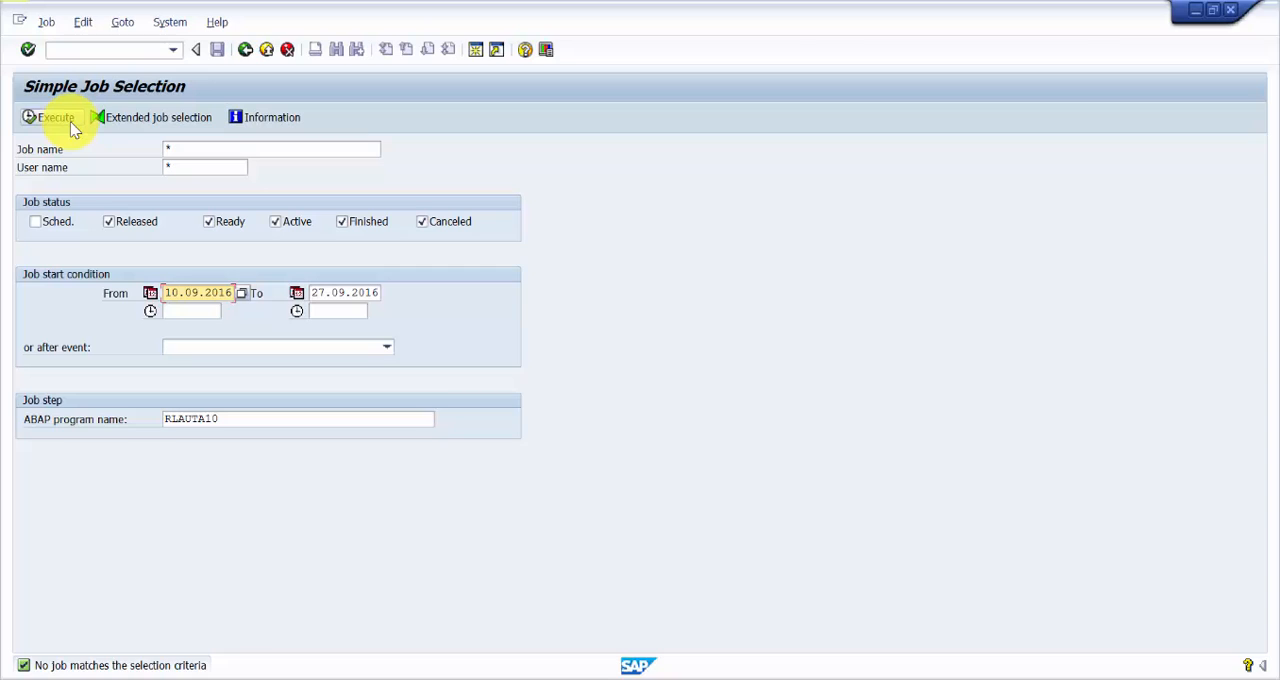
pyautogui.click(49, 117)
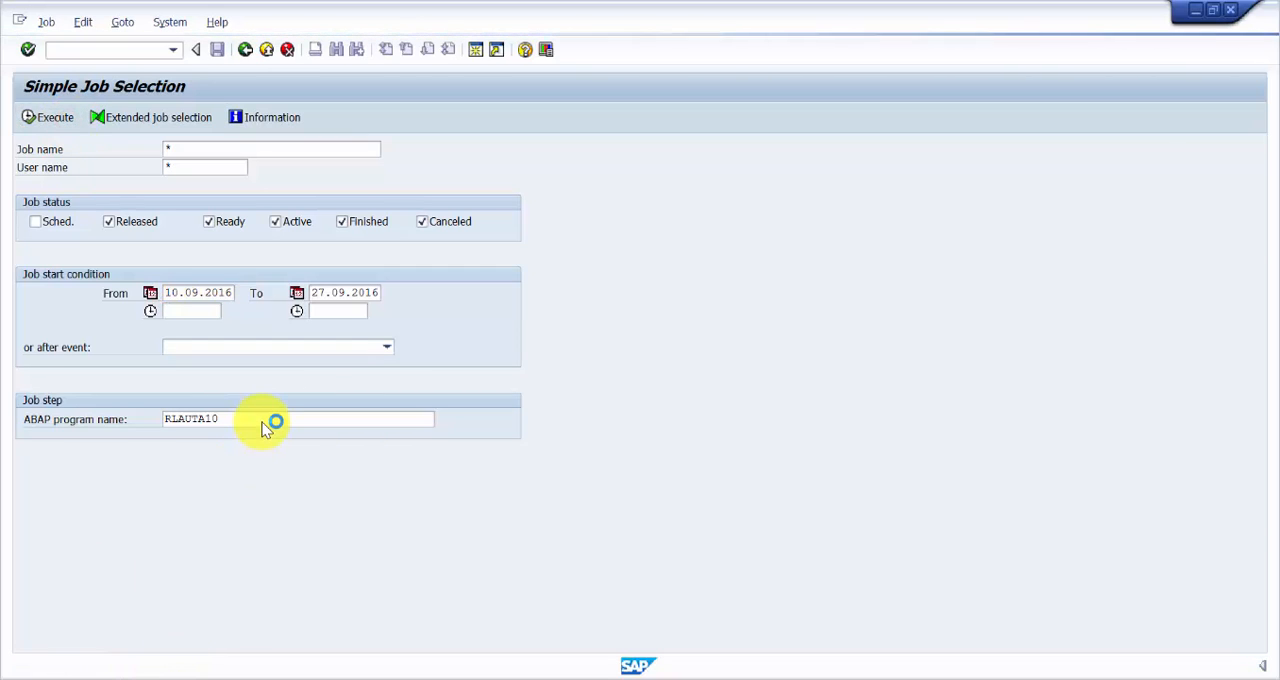
pyautogui.click(47, 117)
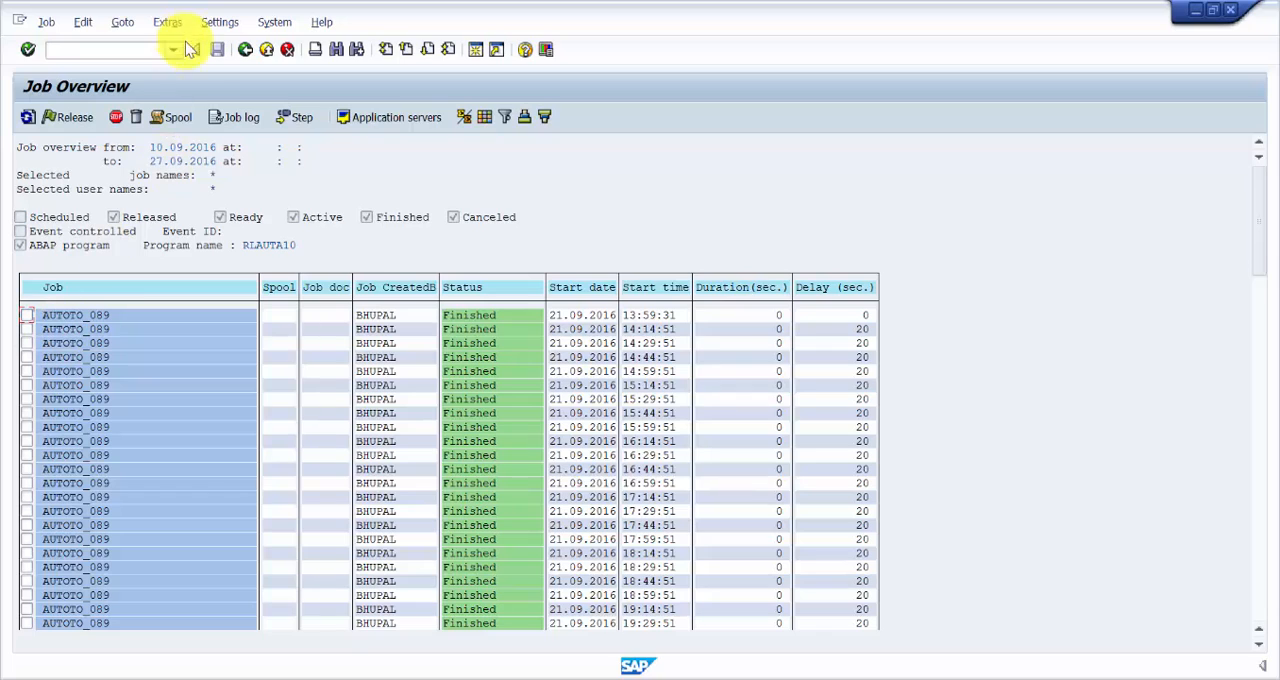
# Select the first finished AUTOTO_089 job in the Job Overview list
pyautogui.click(75, 314)
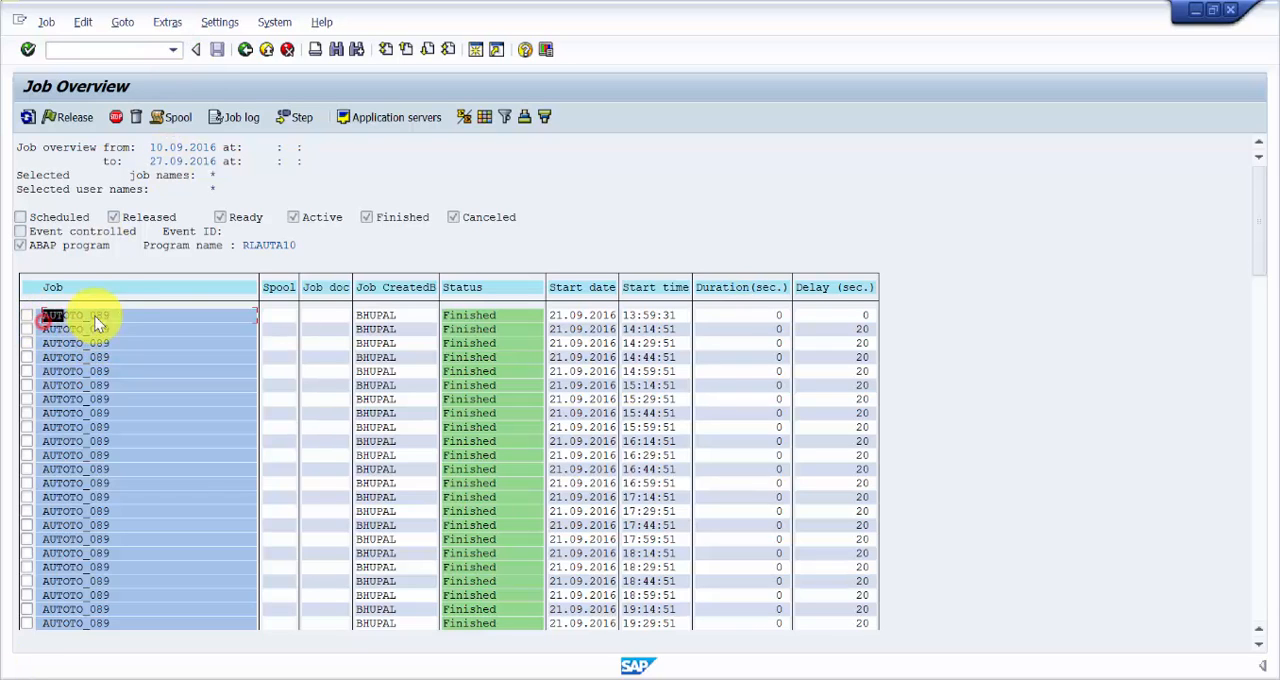